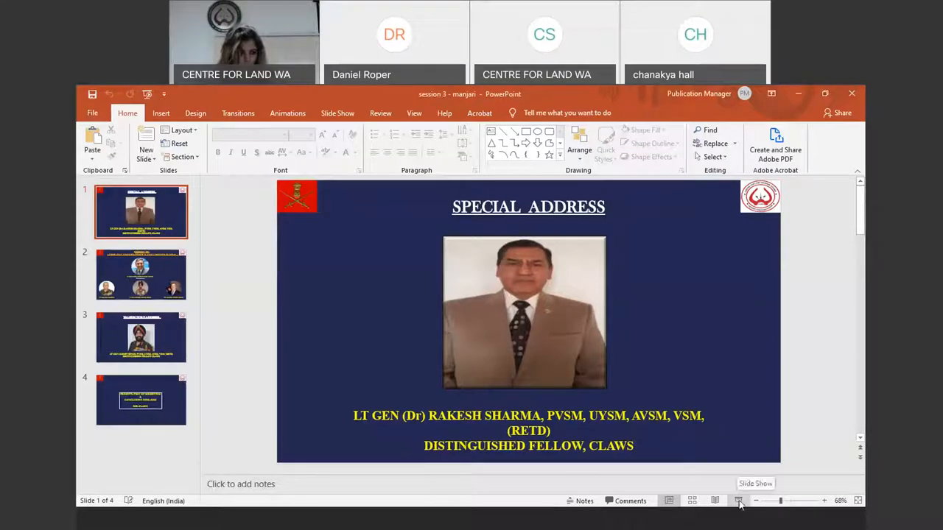
Start the full-screen slideshow from the current 'Special Address' title slide.
click(739, 501)
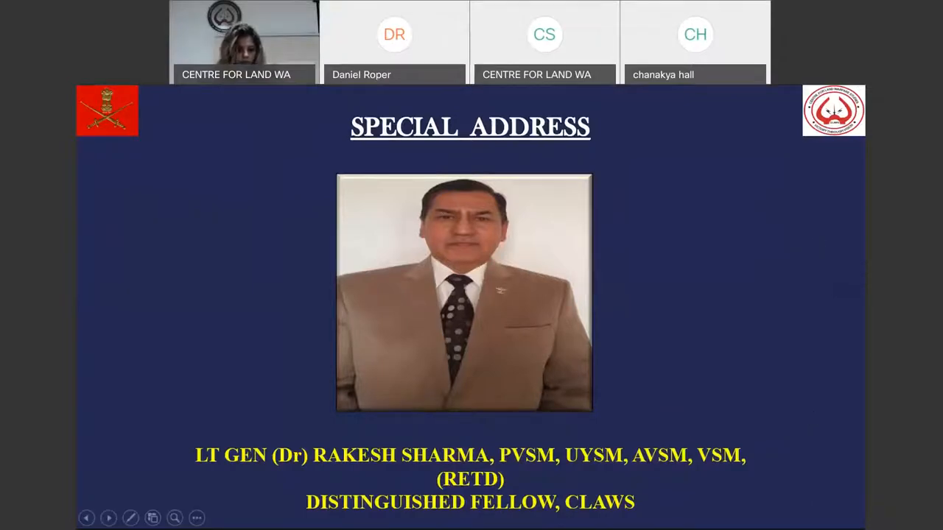
mouse_move(743, 118)
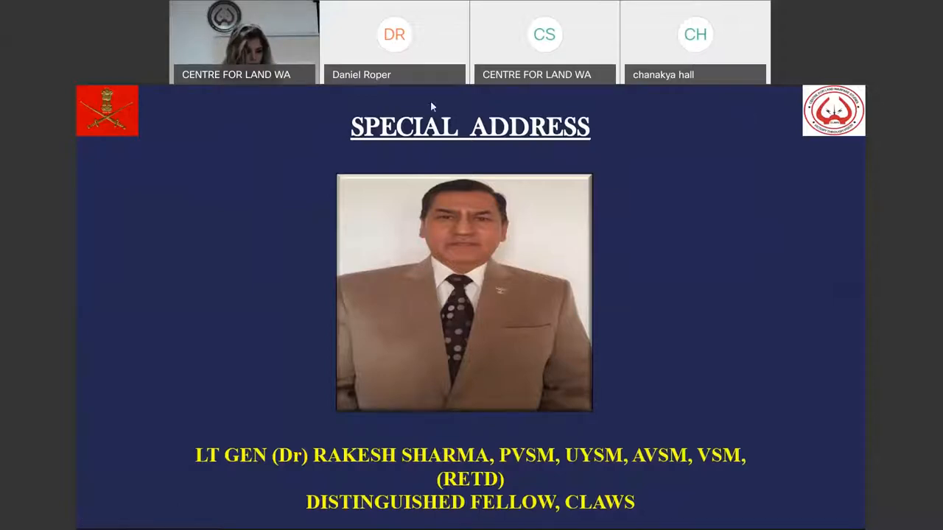
mouse_move(671, 254)
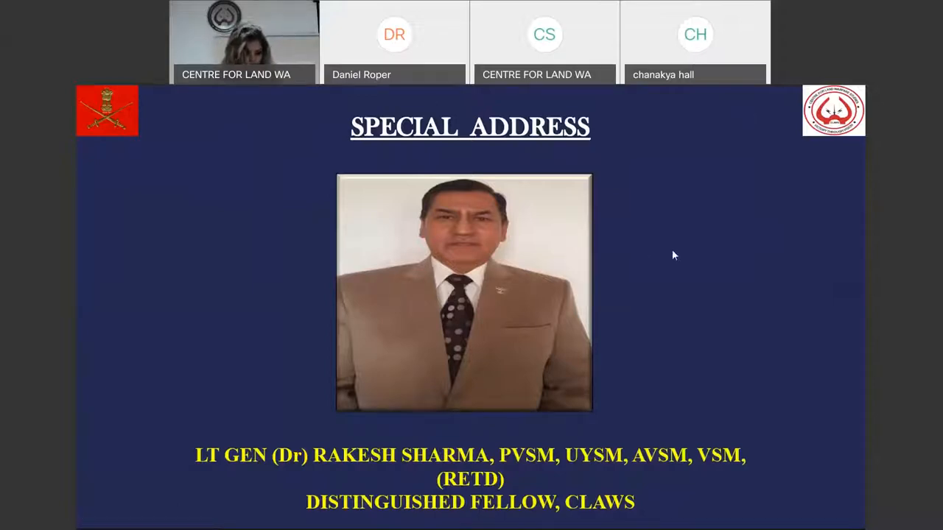